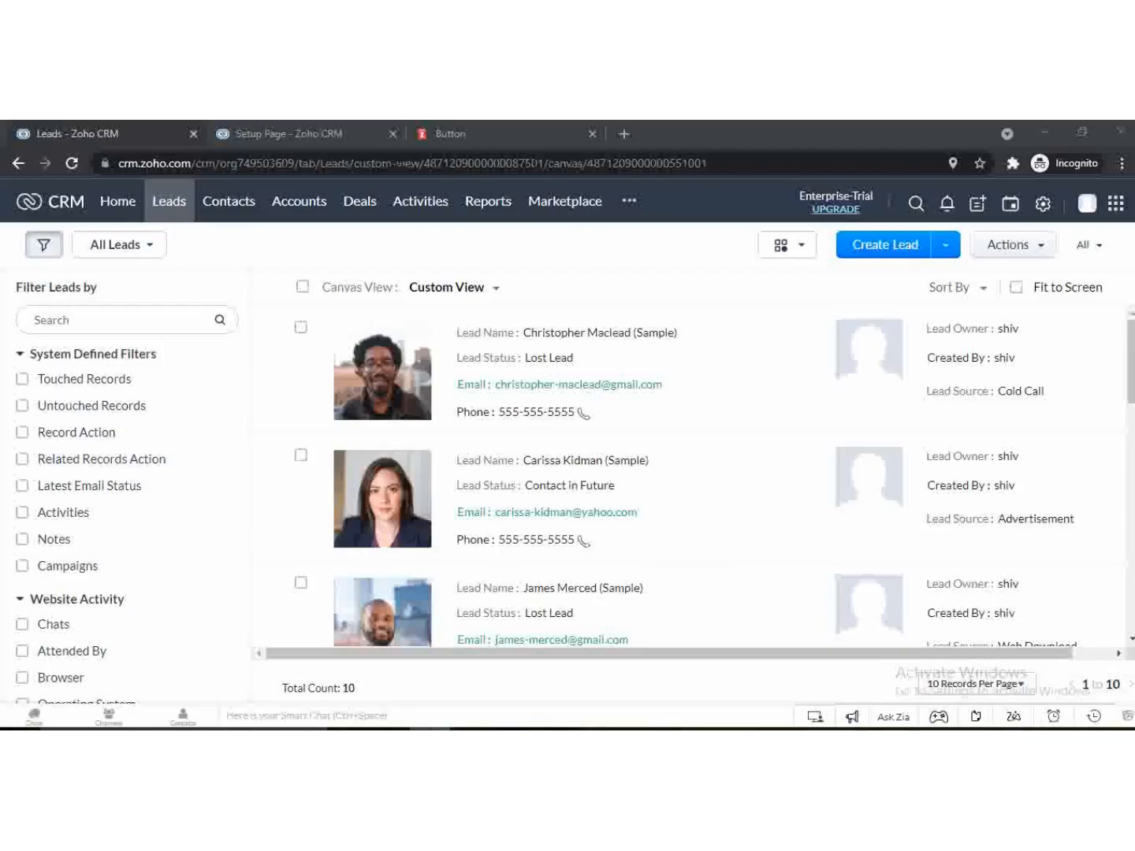
pyautogui.moveTo(628, 607)
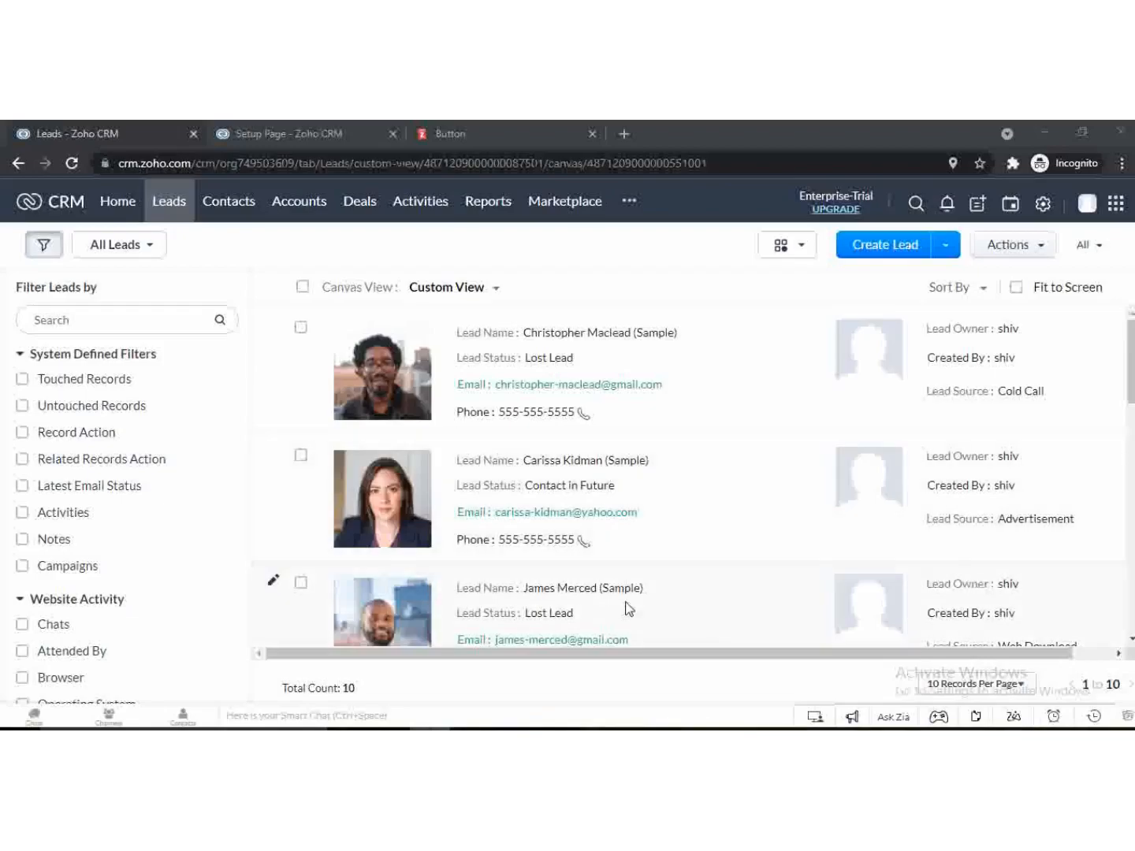
pyautogui.moveTo(622, 706)
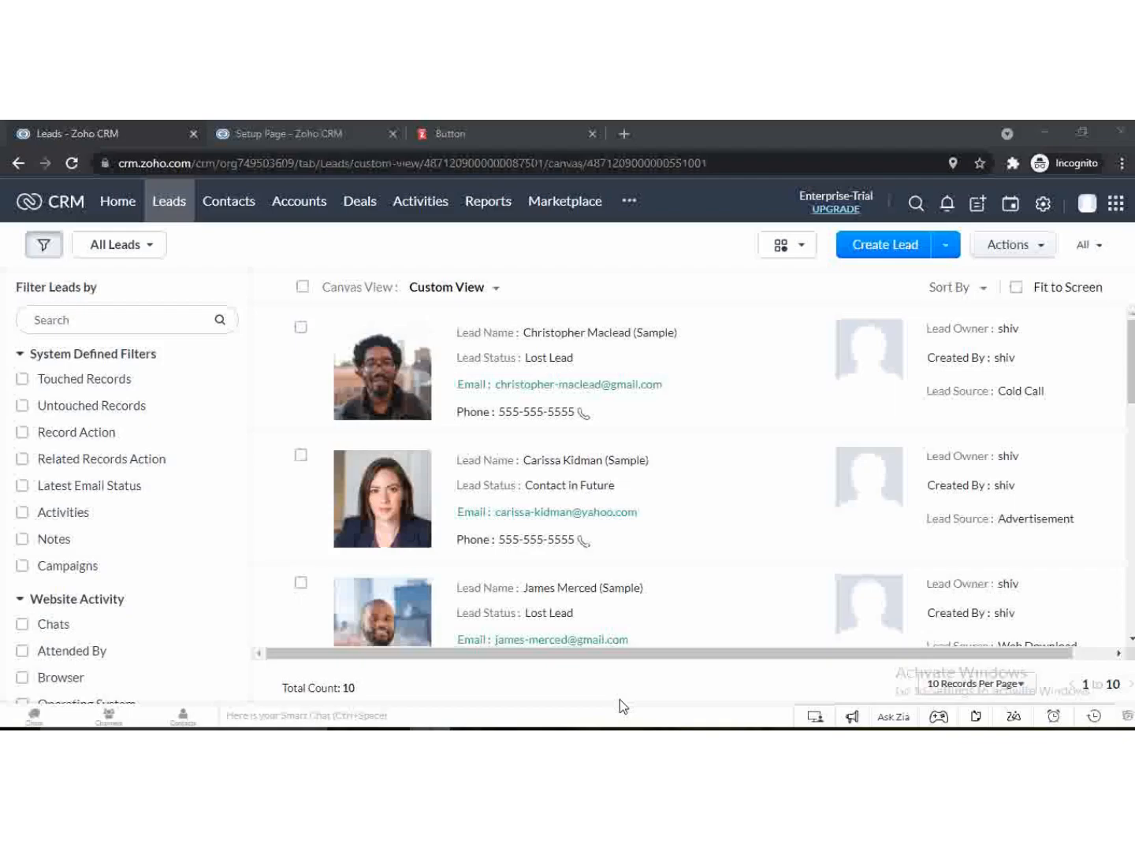
pyautogui.moveTo(866, 252)
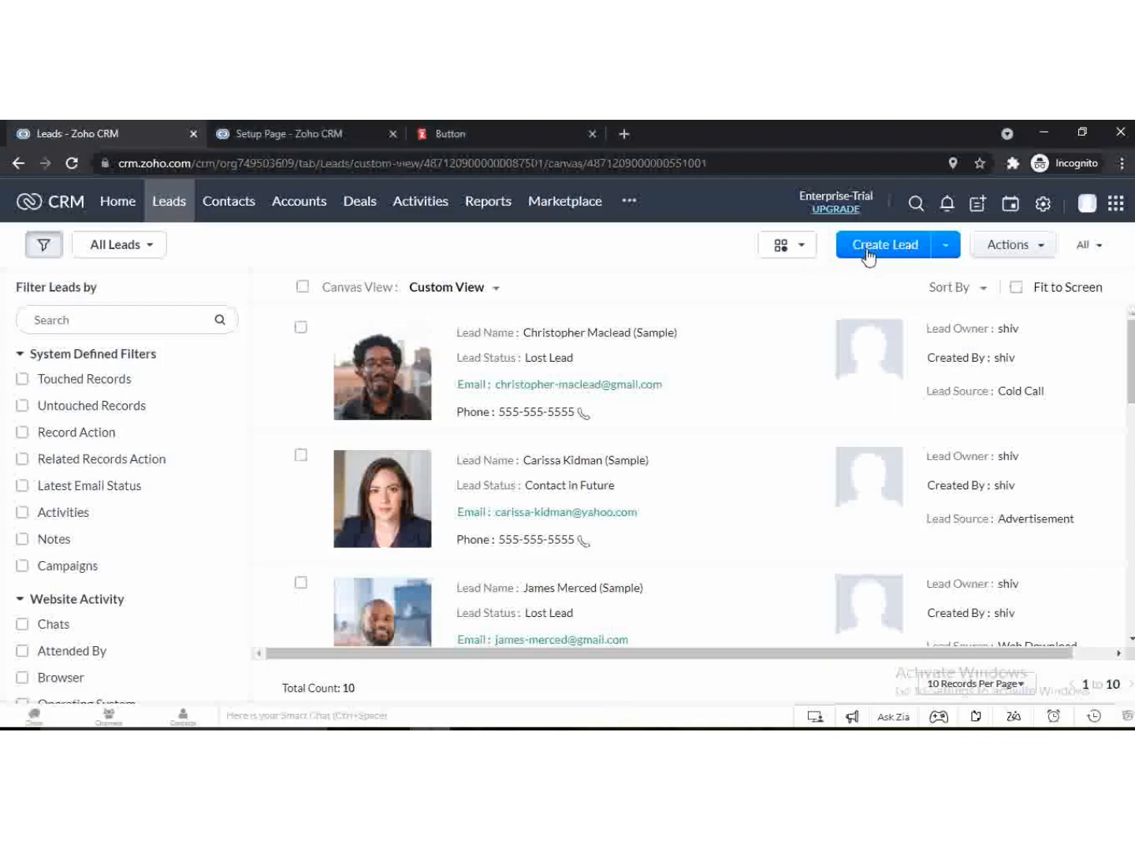
# Start a new lead, dismiss the mandatory-fields alert, and note Company's read-only message.
pyautogui.click(884, 245)
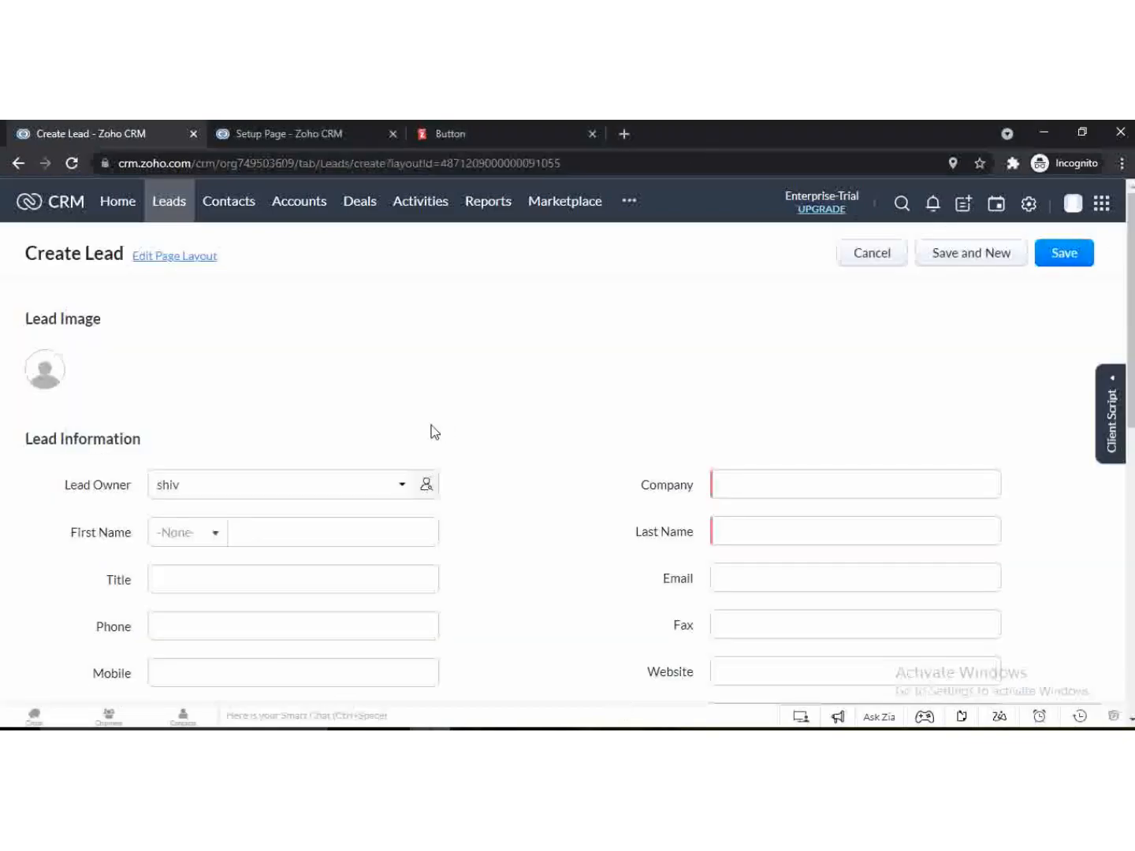
pyautogui.click(1063, 252)
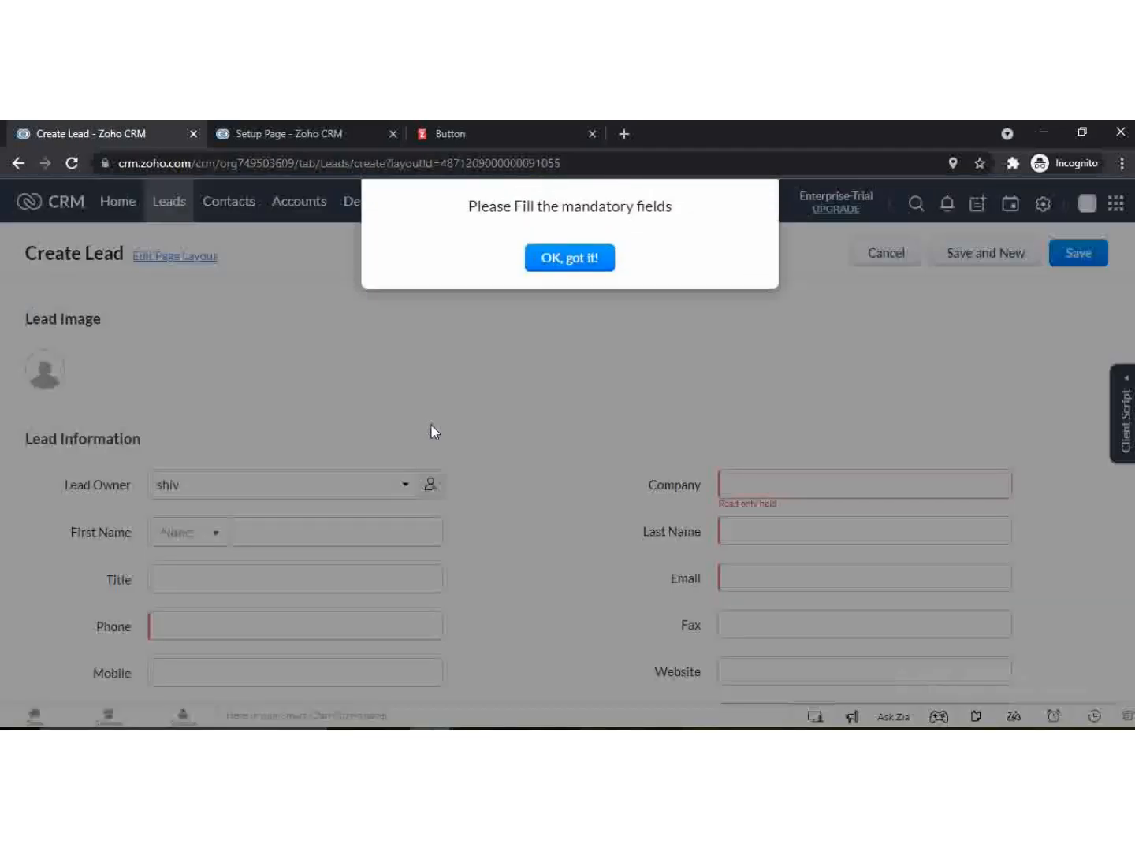
pyautogui.moveTo(462, 225)
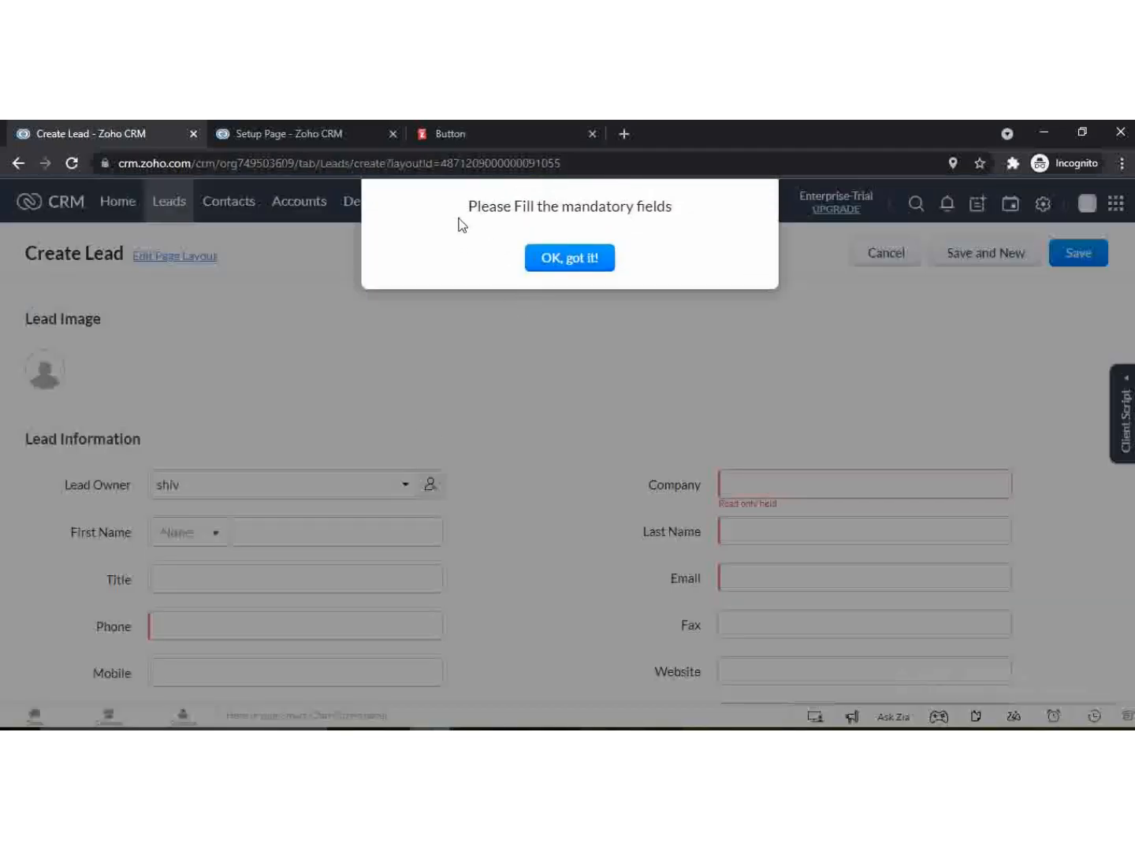
pyautogui.click(569, 257)
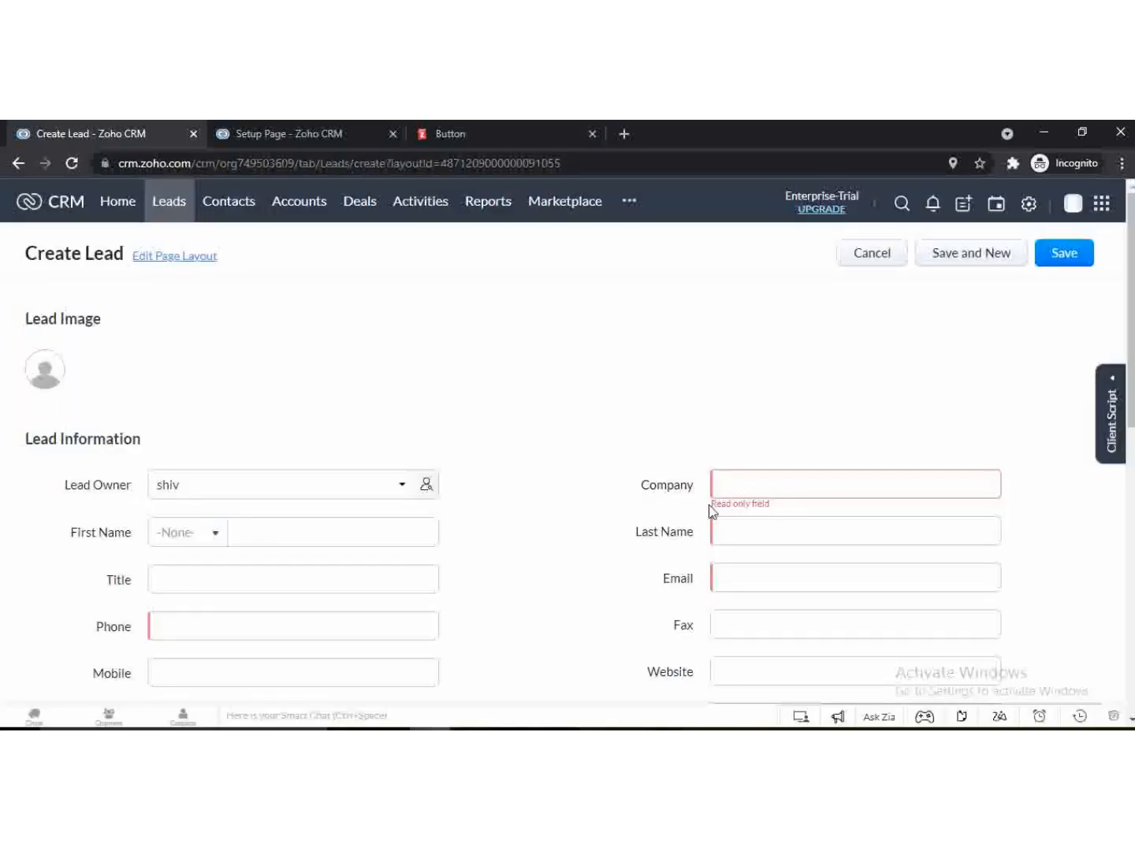
pyautogui.doubleClick(739, 503)
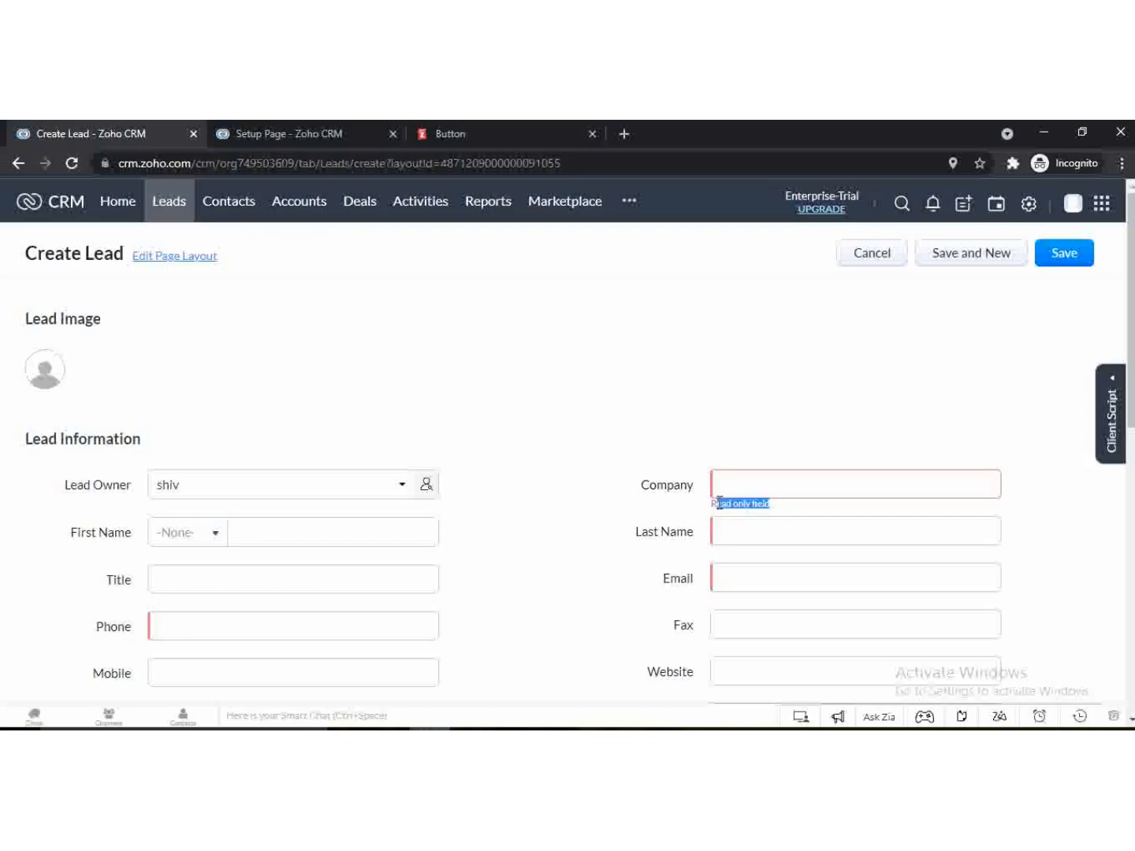
pyautogui.moveTo(563, 607)
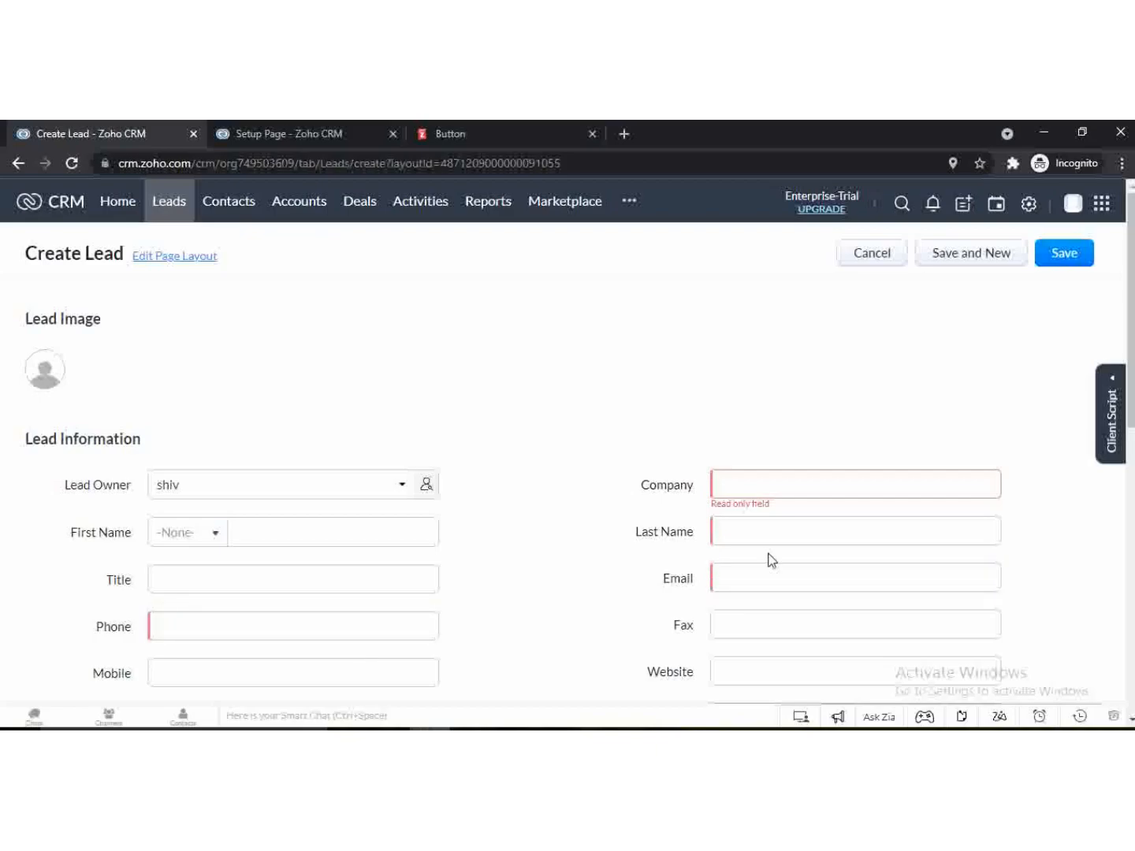
# Enter 'lead' as Last Name so Company auto-fills as 'test lead'.
pyautogui.click(332, 532)
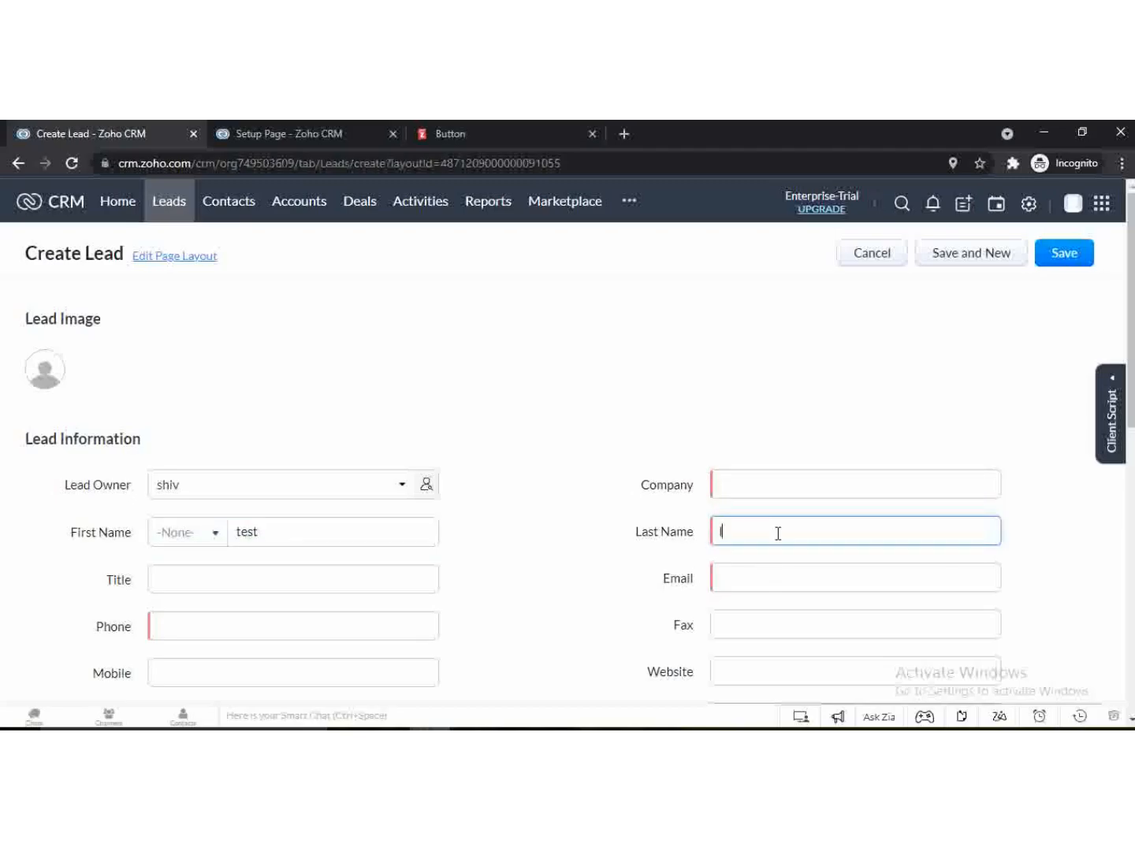
pyautogui.write('lead')
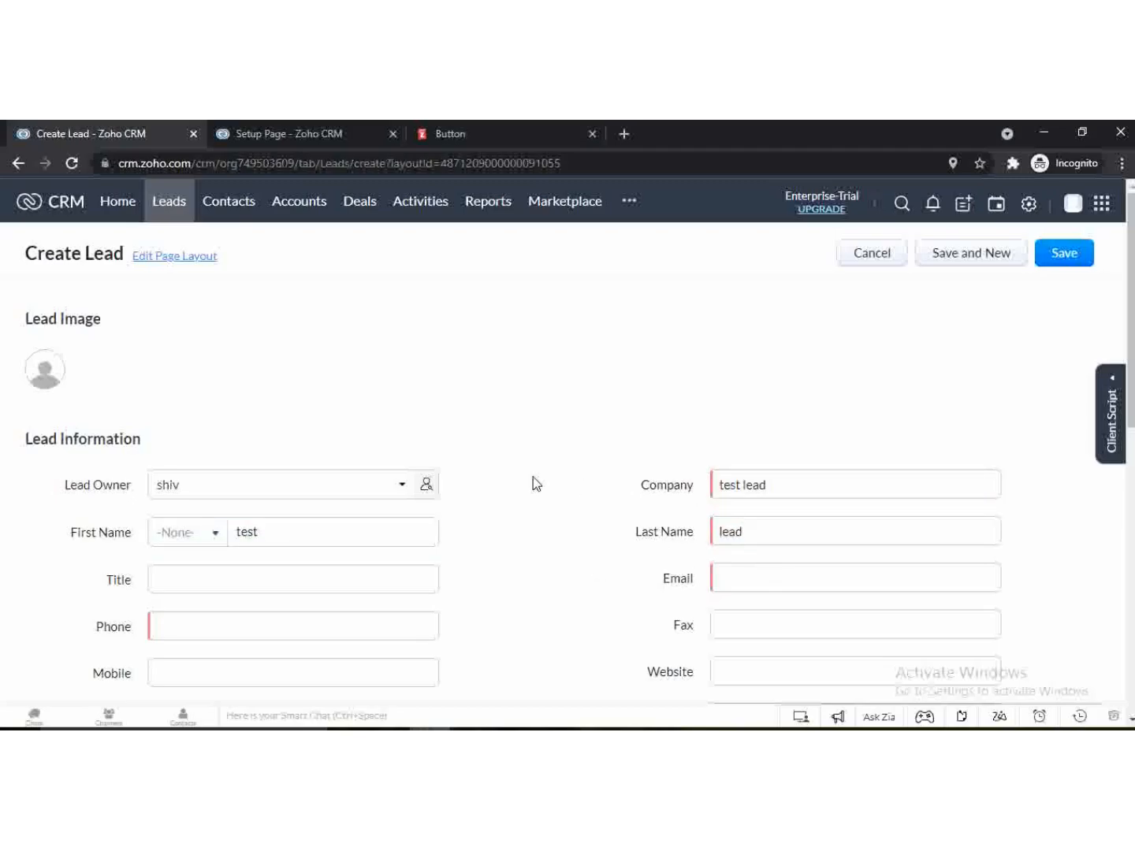
pyautogui.scroll(-3)
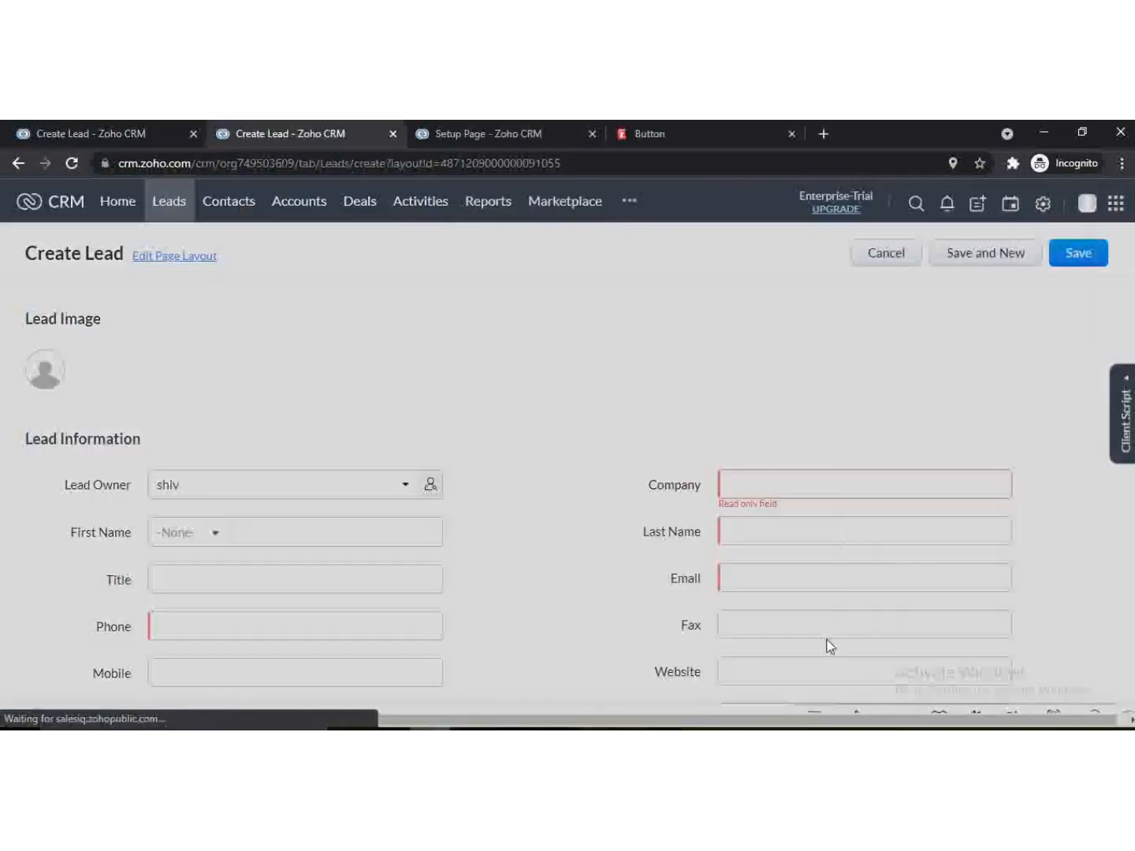
# Review the Optional Mandatory Field onLoad script's setMandatory and setReadOnly calls for Phone, Email, Company.
pyautogui.click(1077, 252)
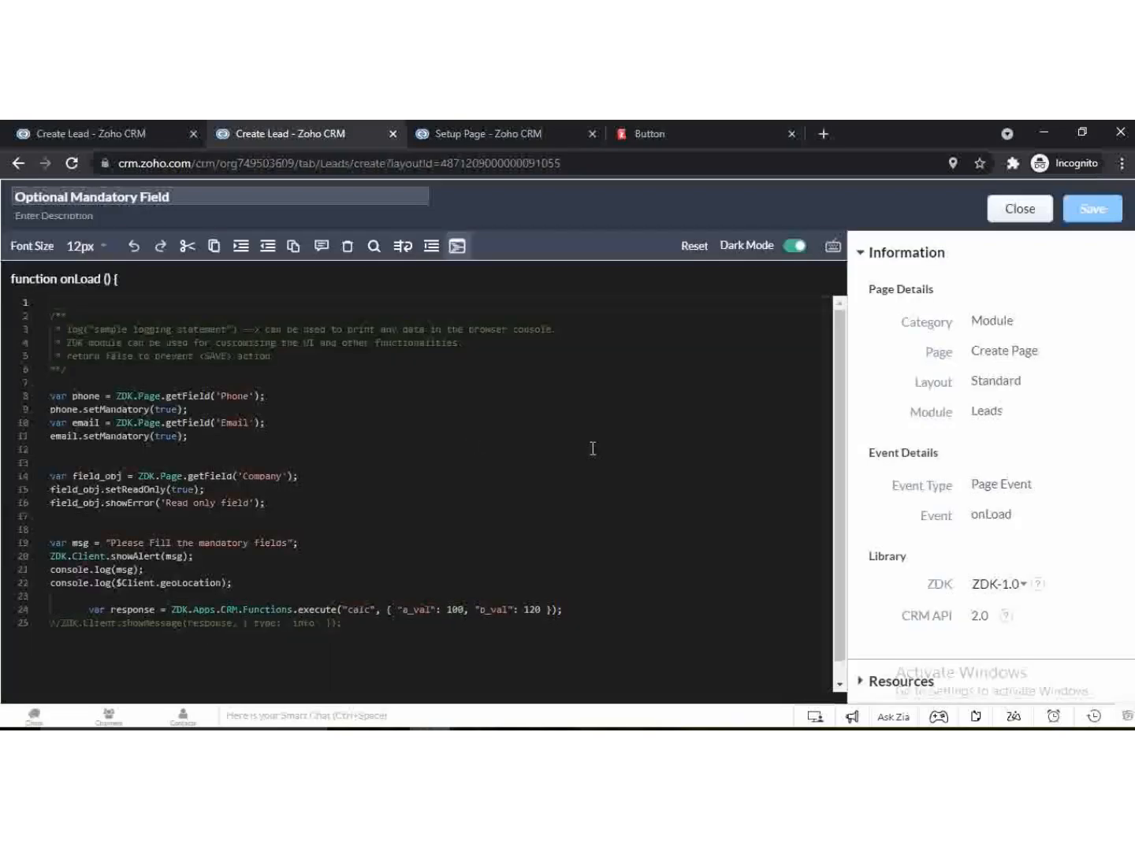
pyautogui.moveTo(324, 576)
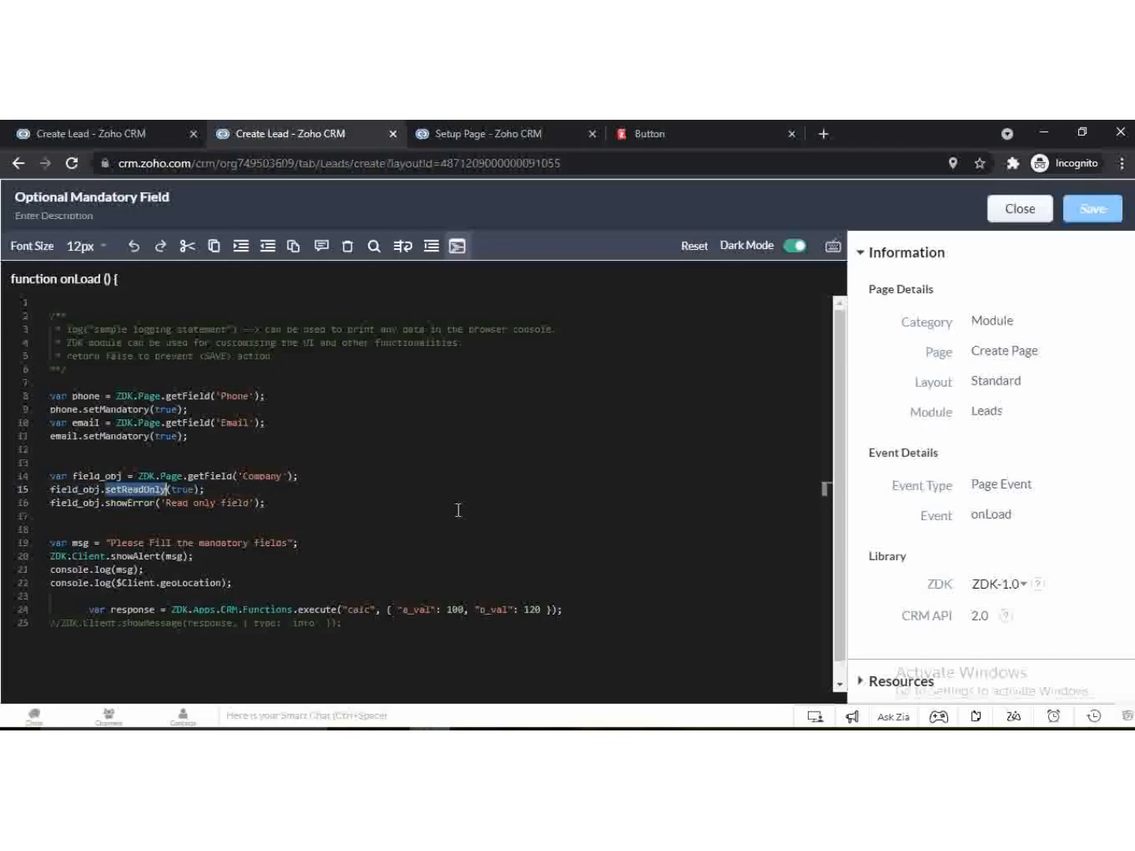
pyautogui.moveTo(483, 722)
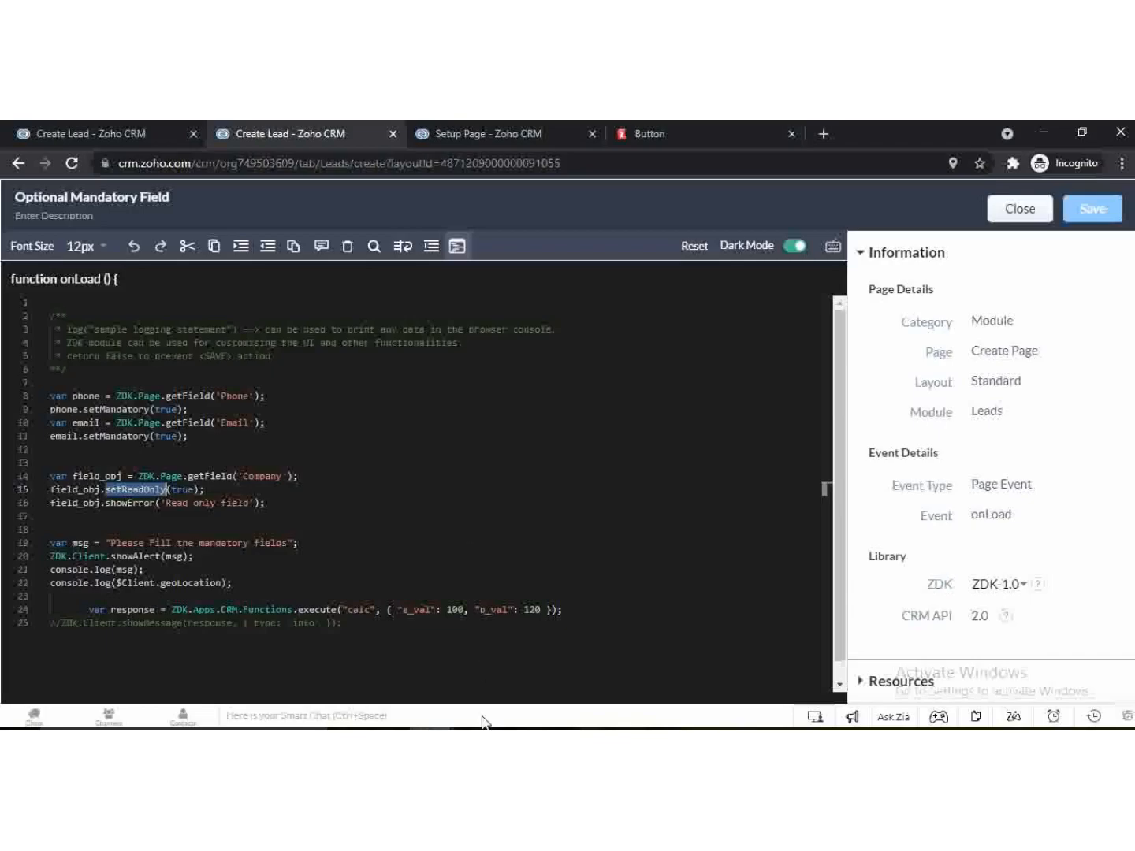
pyautogui.click(56, 461)
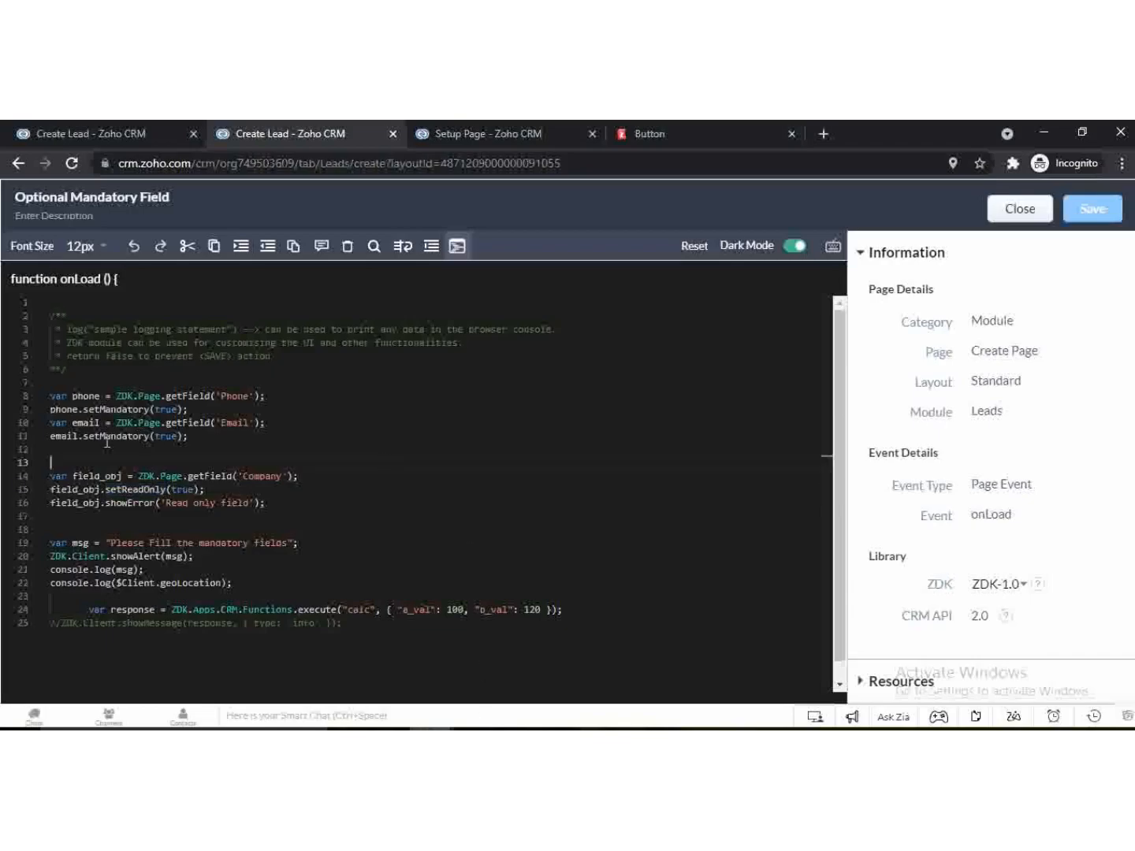
pyautogui.doubleClick(114, 436)
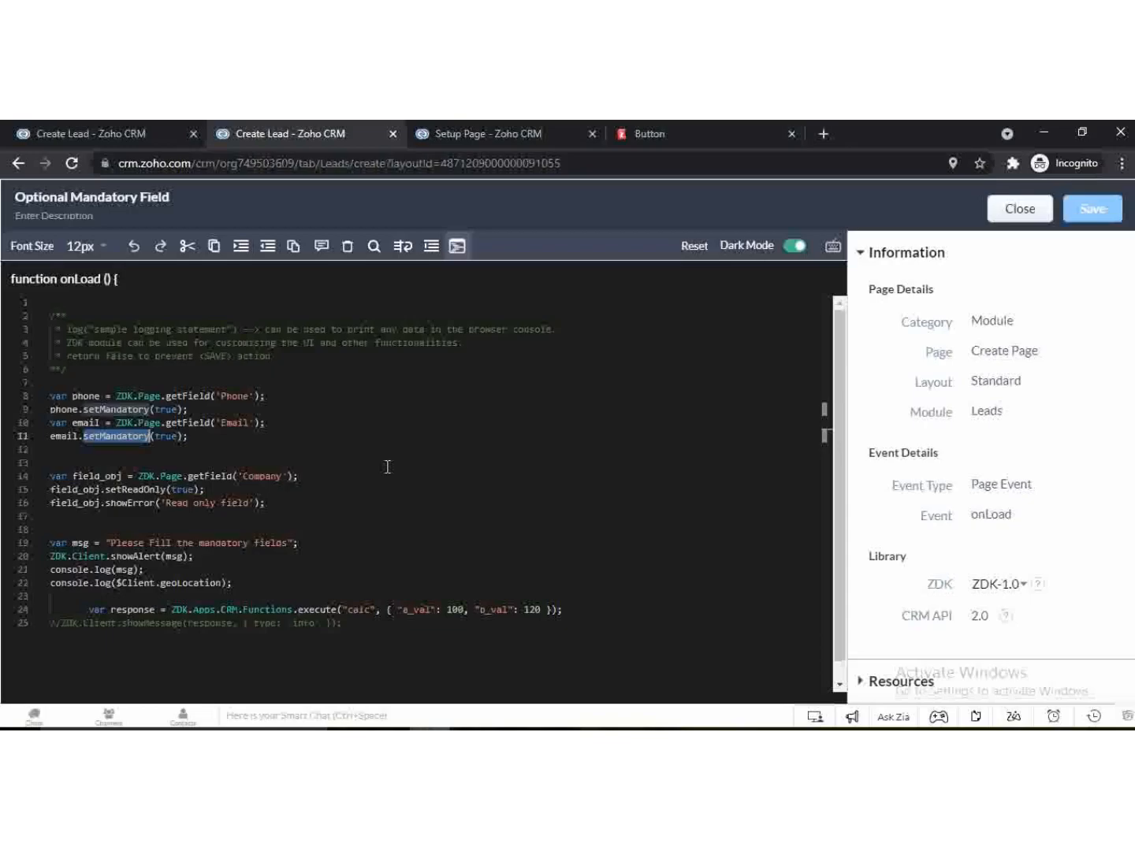
pyautogui.click(1019, 208)
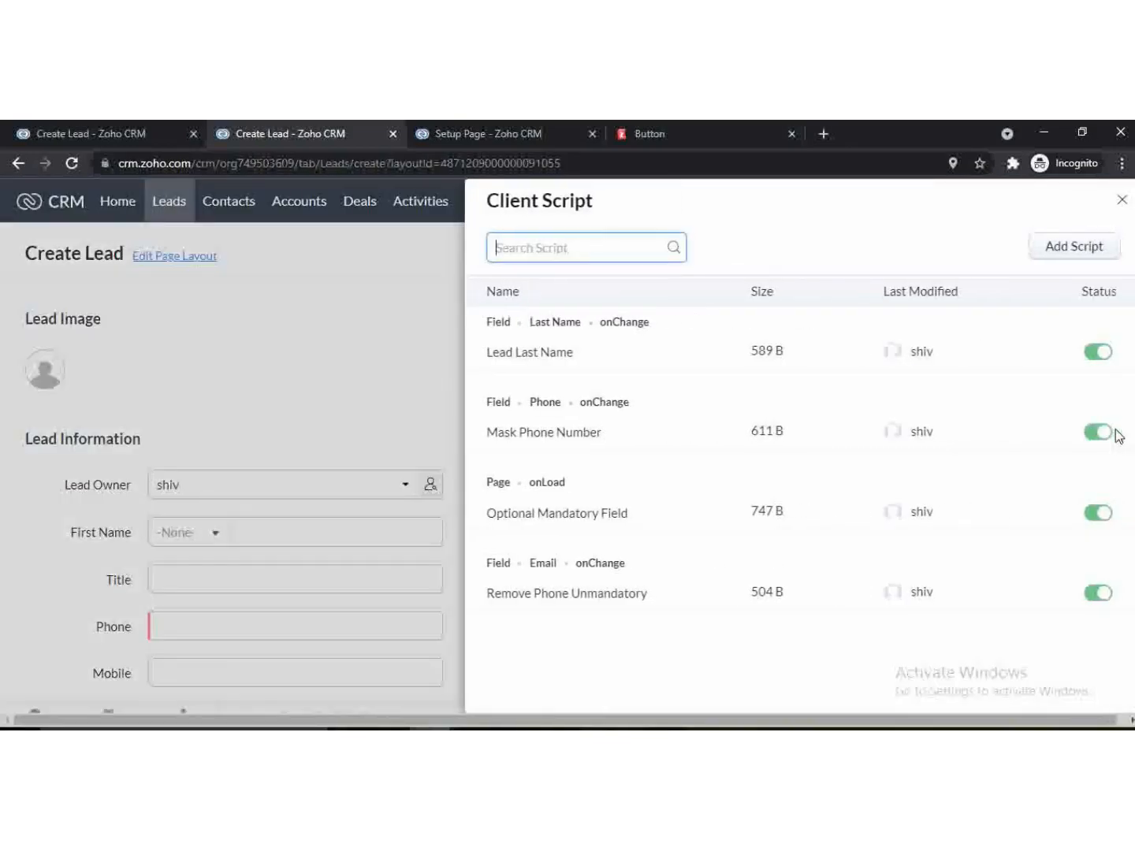
# Edit the Lead Last Name script from its options menu in the Client Script list.
pyautogui.click(590, 352)
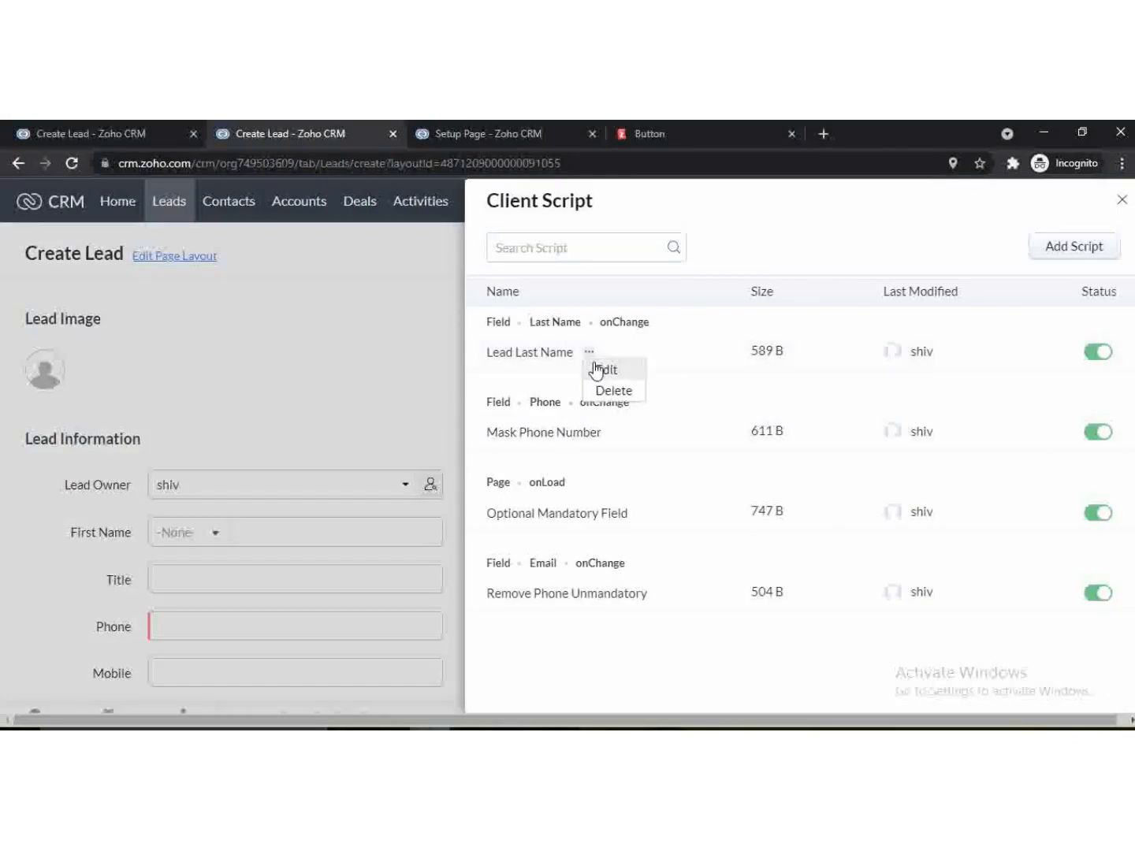
pyautogui.click(605, 369)
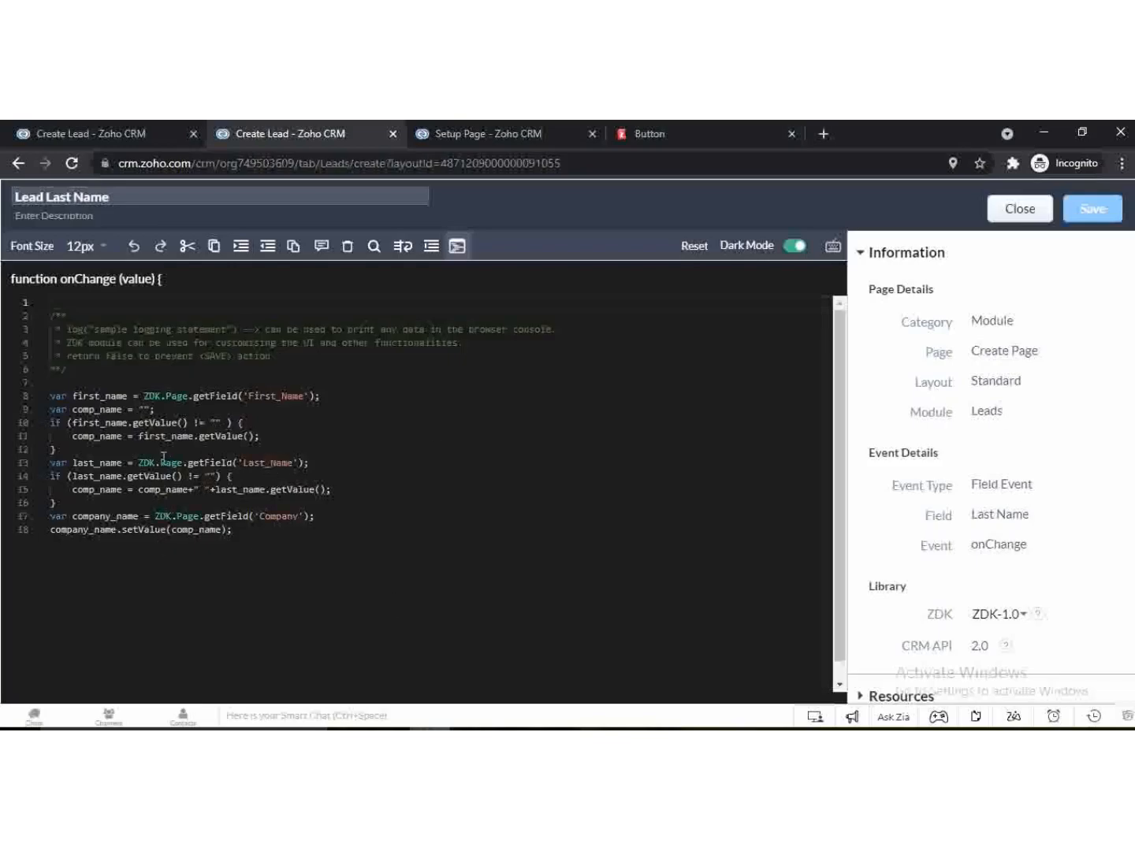
# Walk through the Lead Last Name code's setValue line, then view the ZDK Button docs.
pyautogui.doubleClick(157, 423)
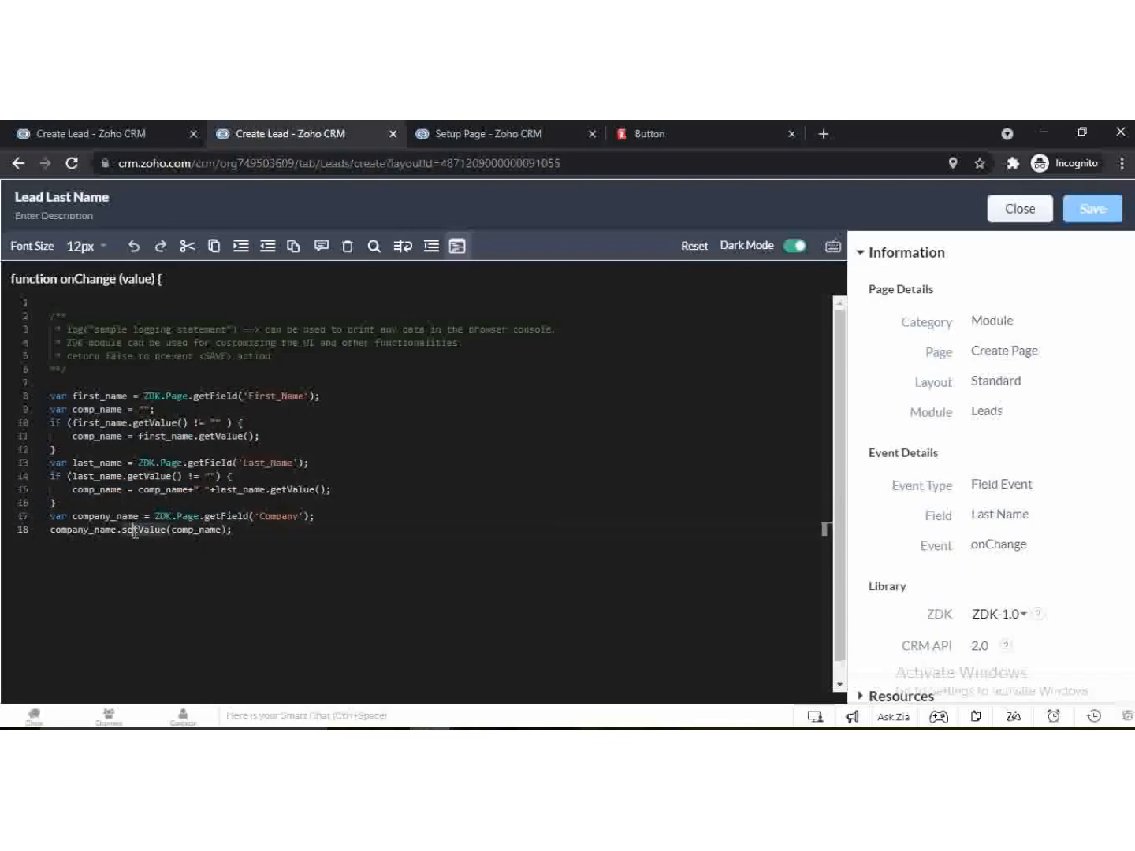
pyautogui.click(163, 575)
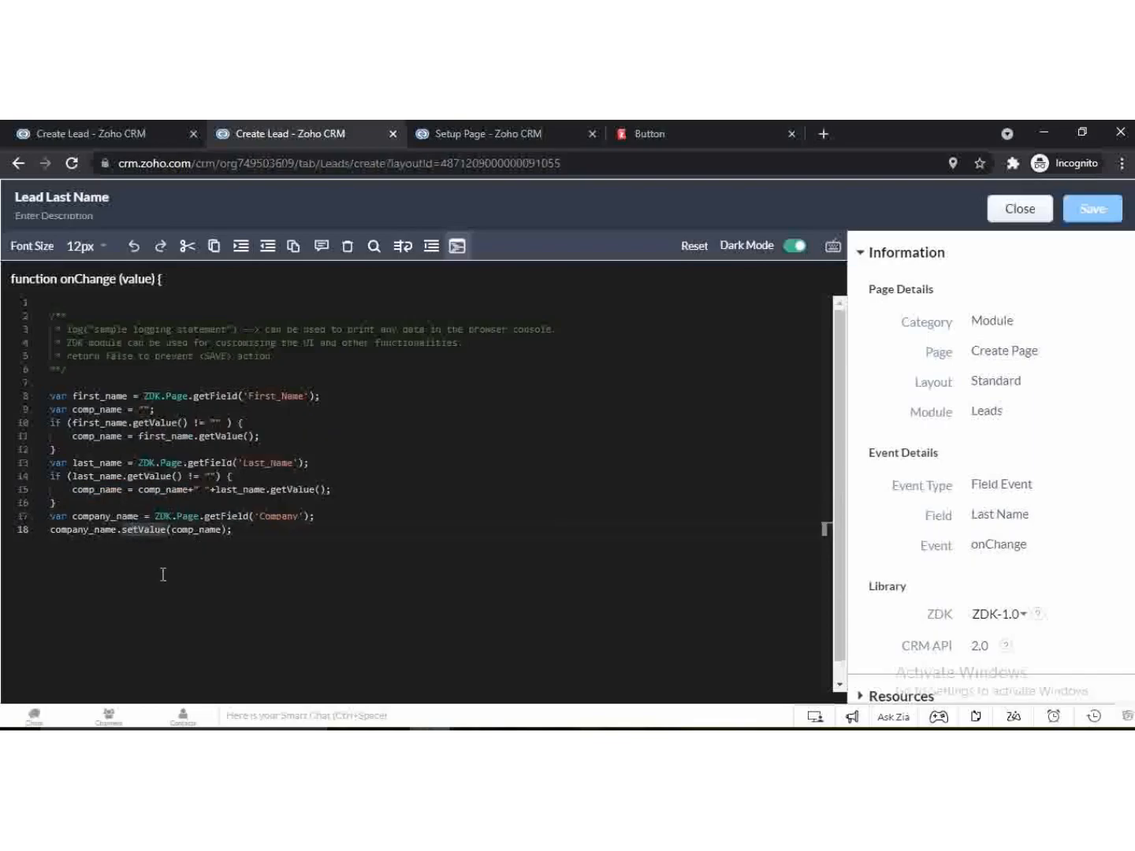
pyautogui.click(249, 529)
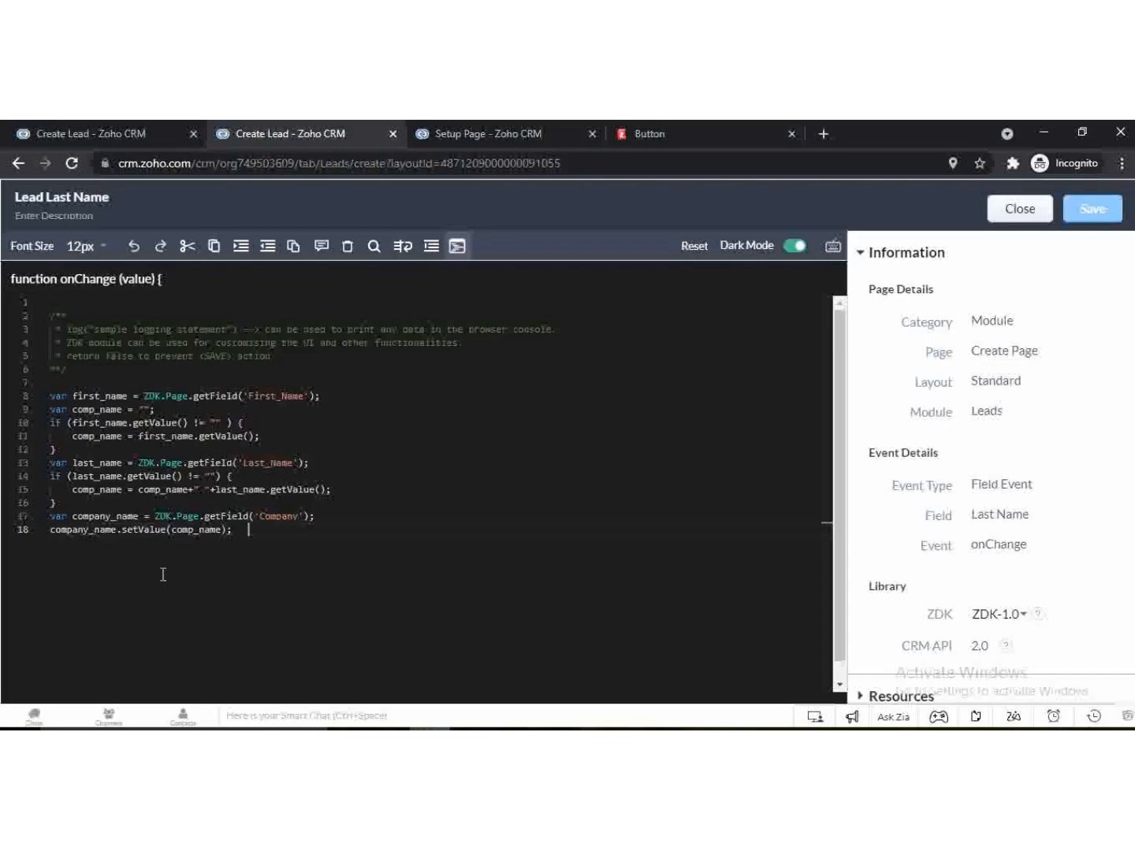
pyautogui.click(649, 133)
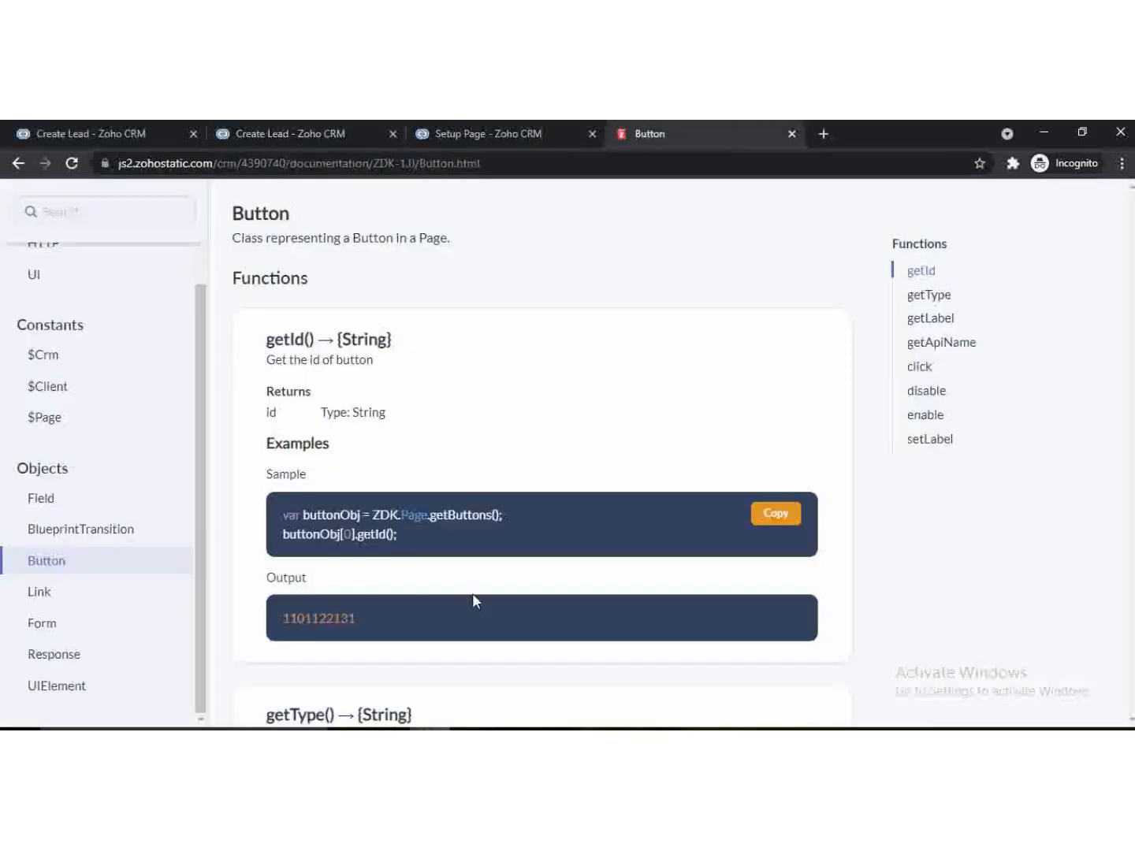
# Read the Field class setMaxLength description, then return to the 'test lead' Create Lead form.
pyautogui.click(41, 498)
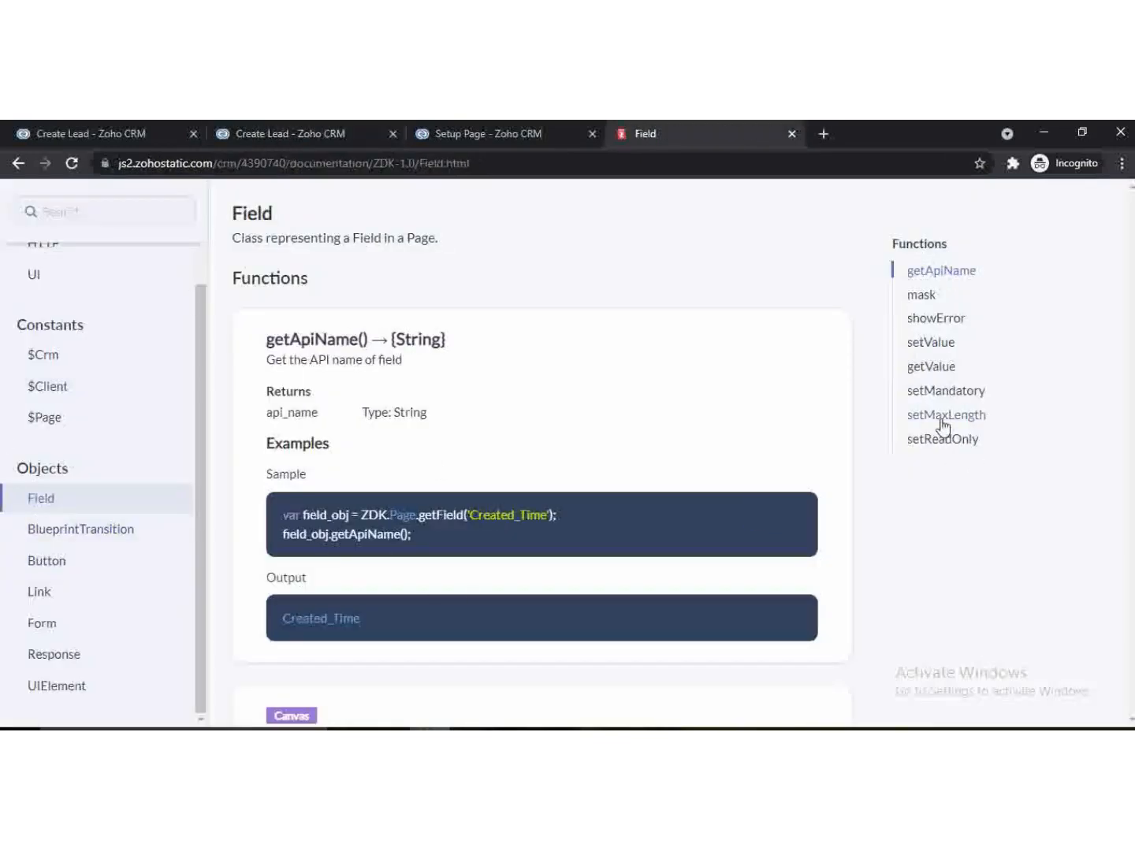
pyautogui.click(946, 414)
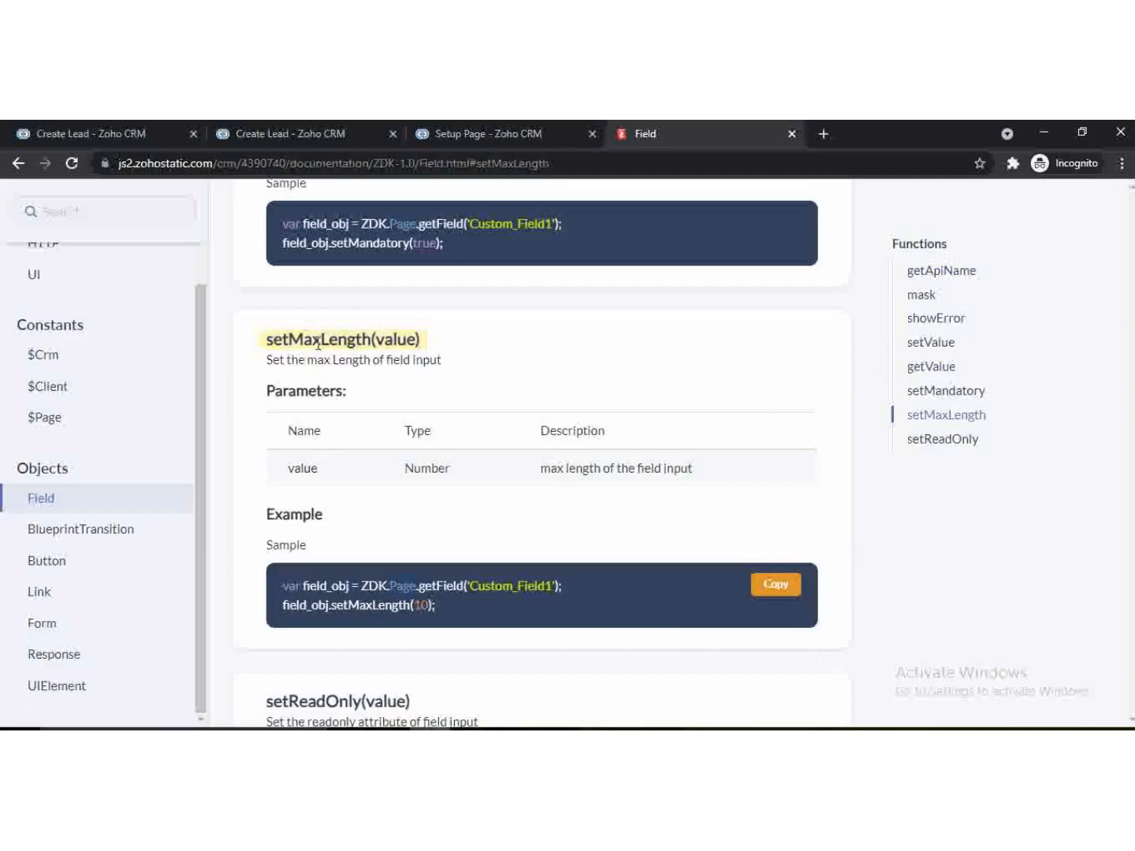
pyautogui.doubleClick(294, 360)
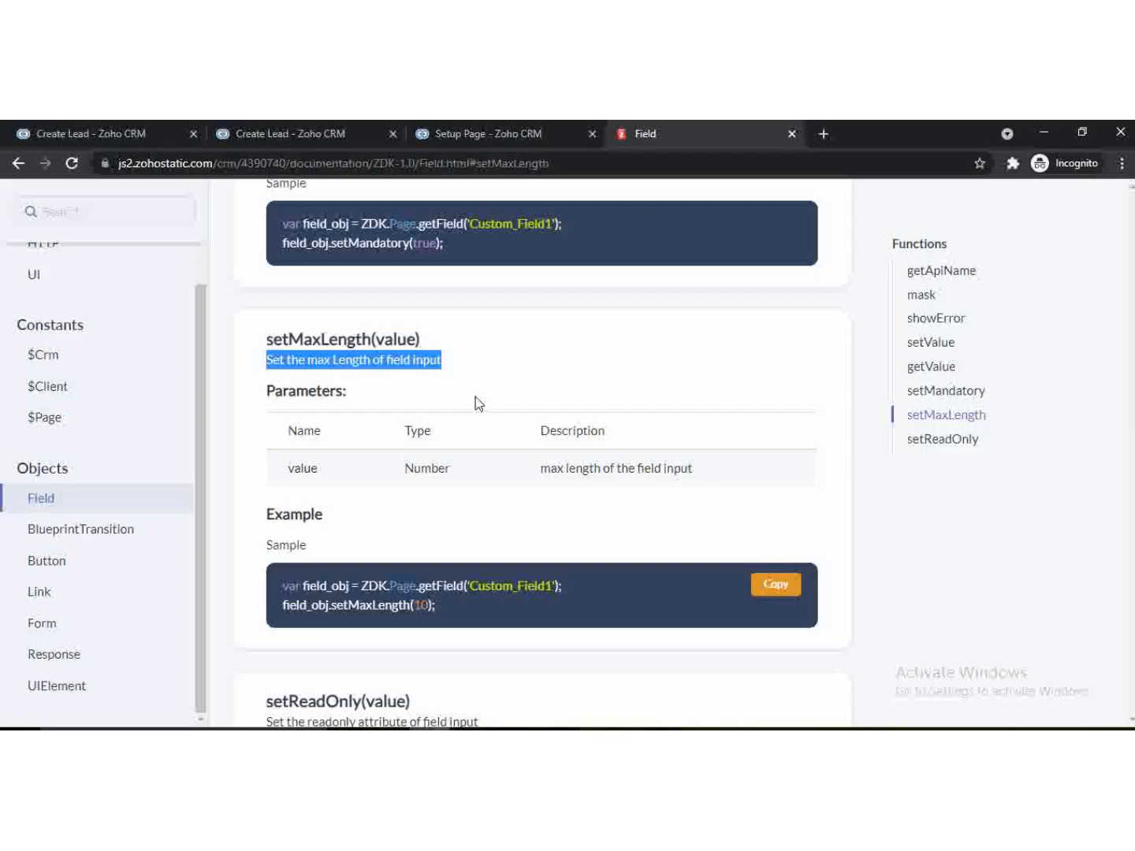
pyautogui.click(94, 134)
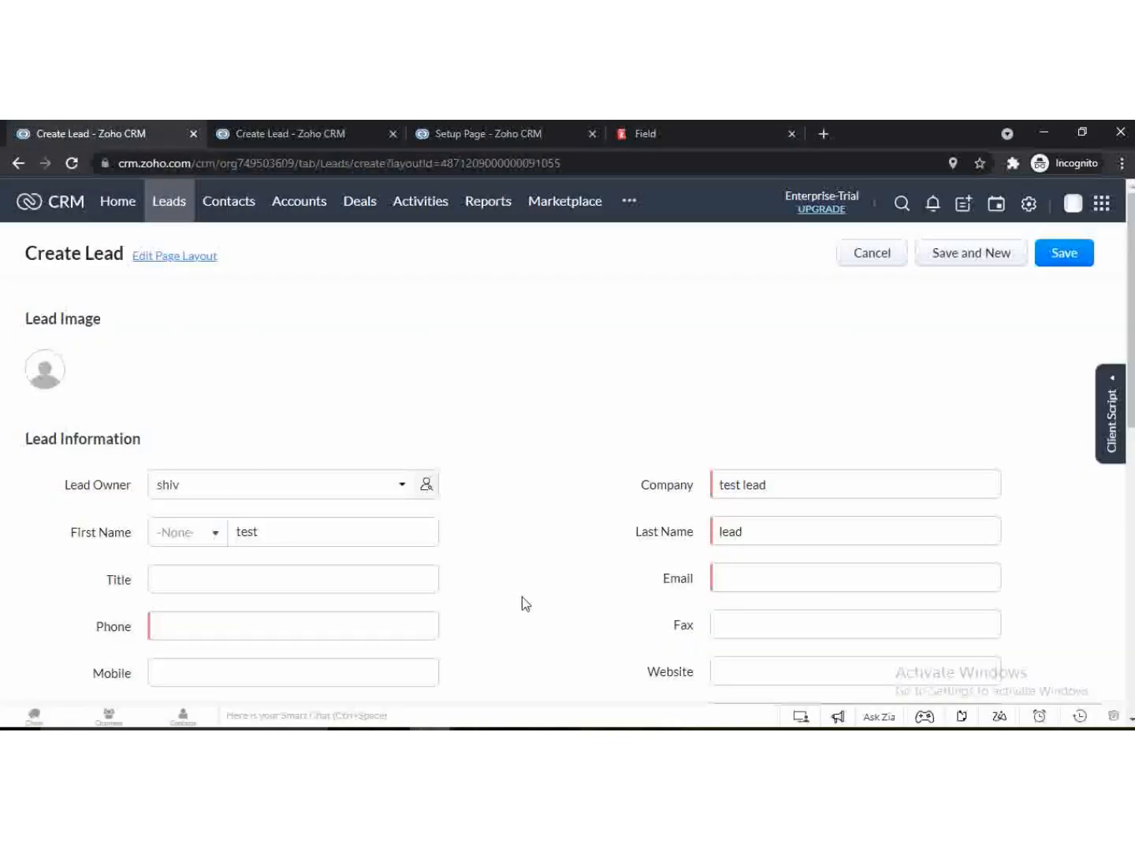
pyautogui.click(872, 253)
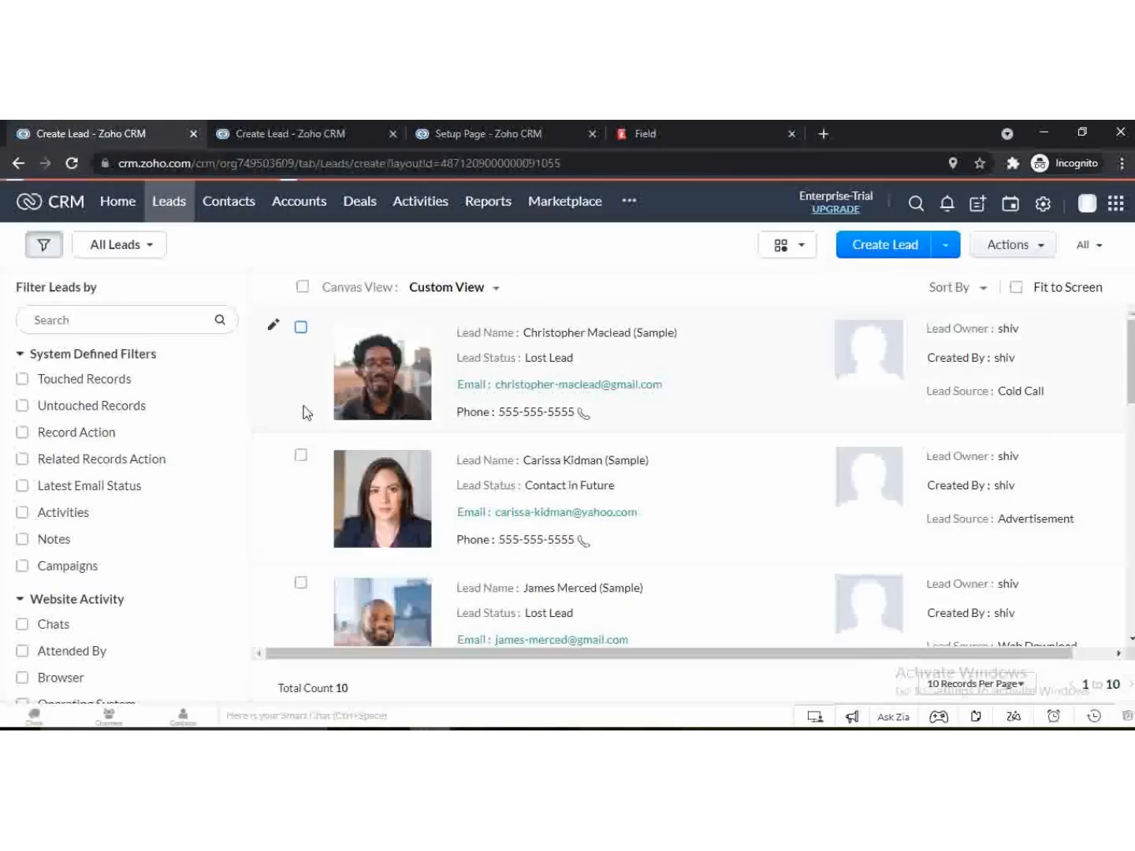
pyautogui.click(884, 244)
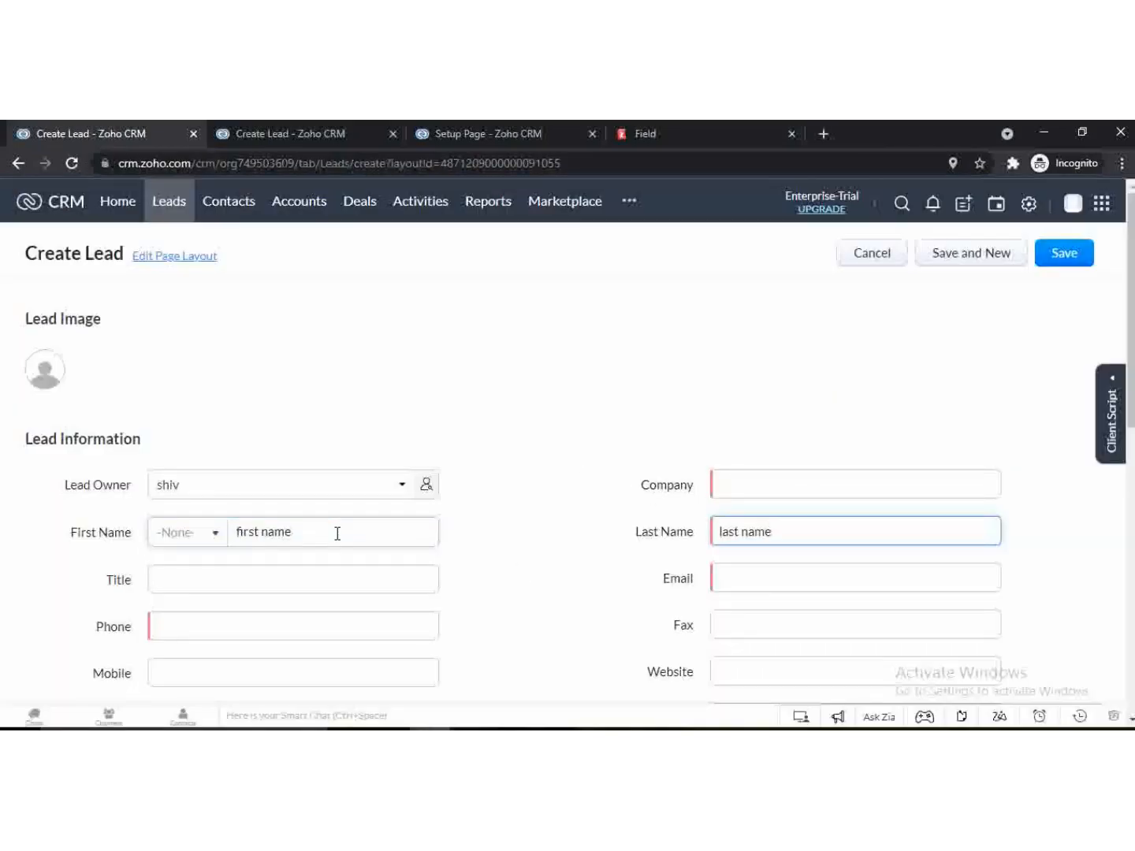
pyautogui.write('test@gmail')
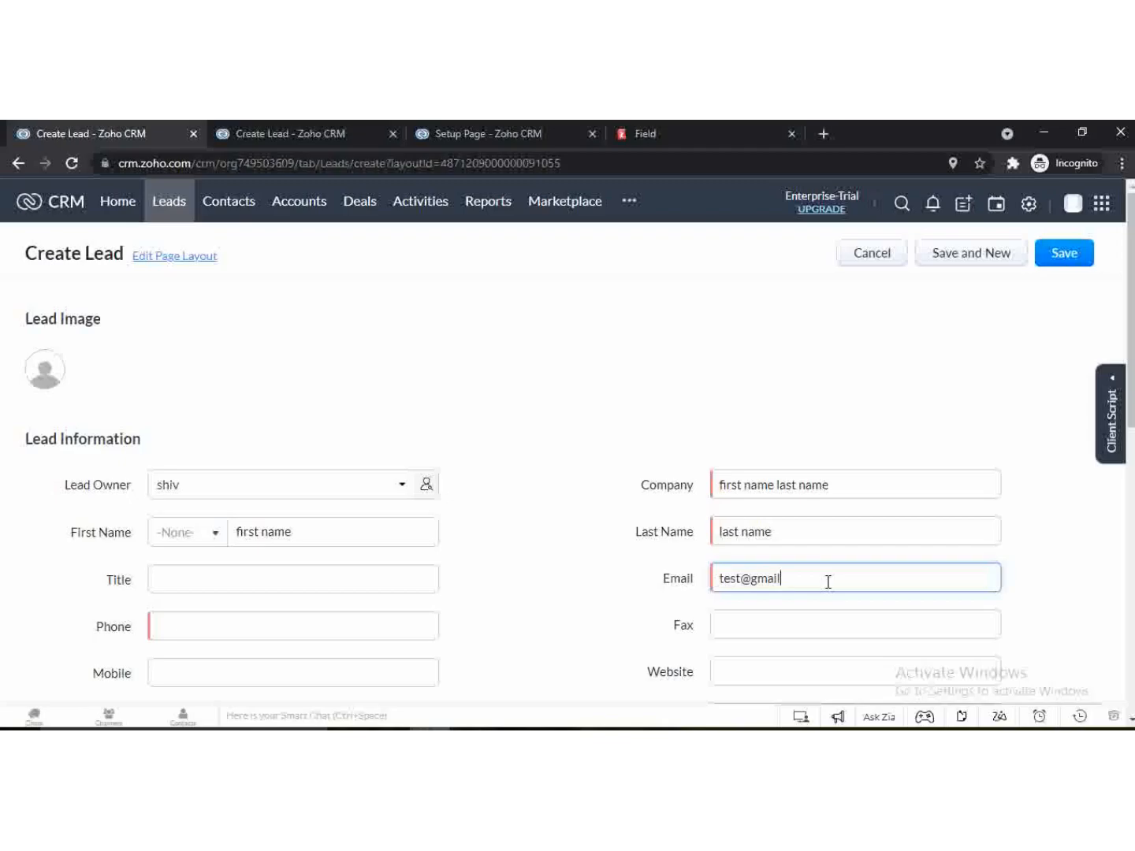
pyautogui.write('.com')
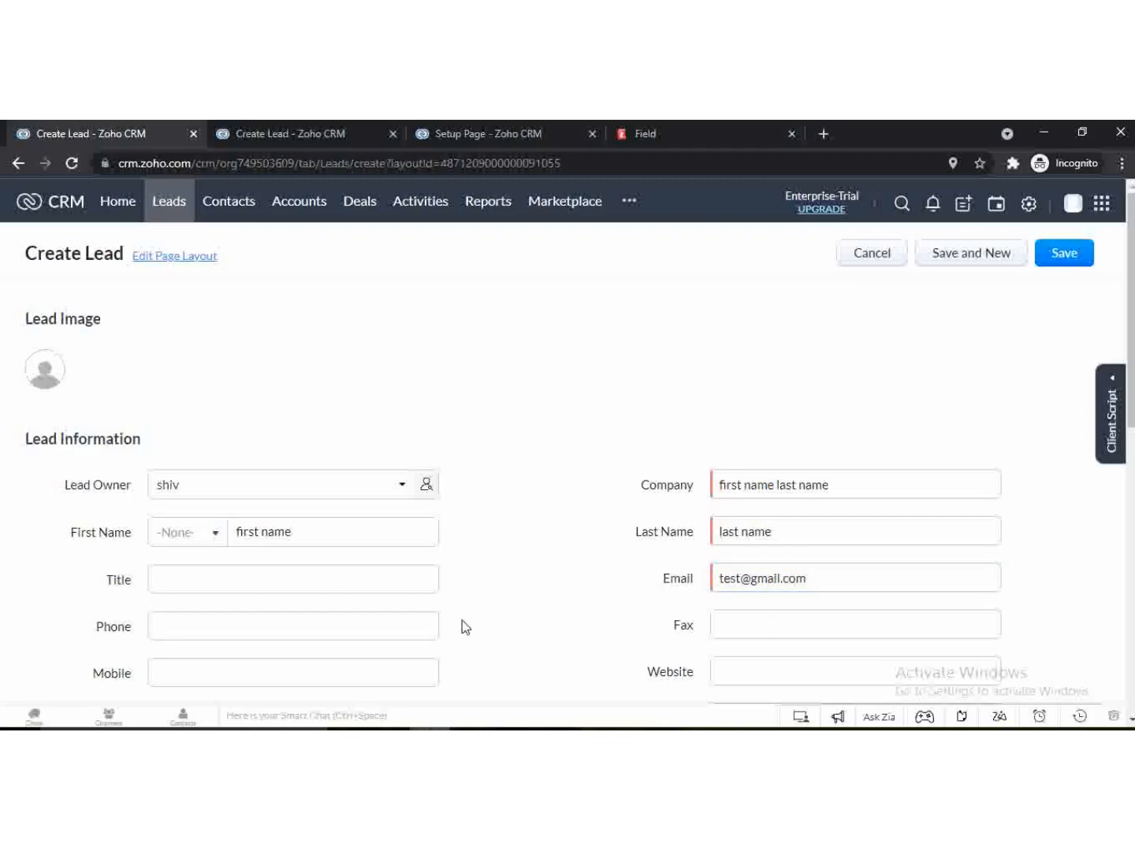
pyautogui.moveTo(850, 283)
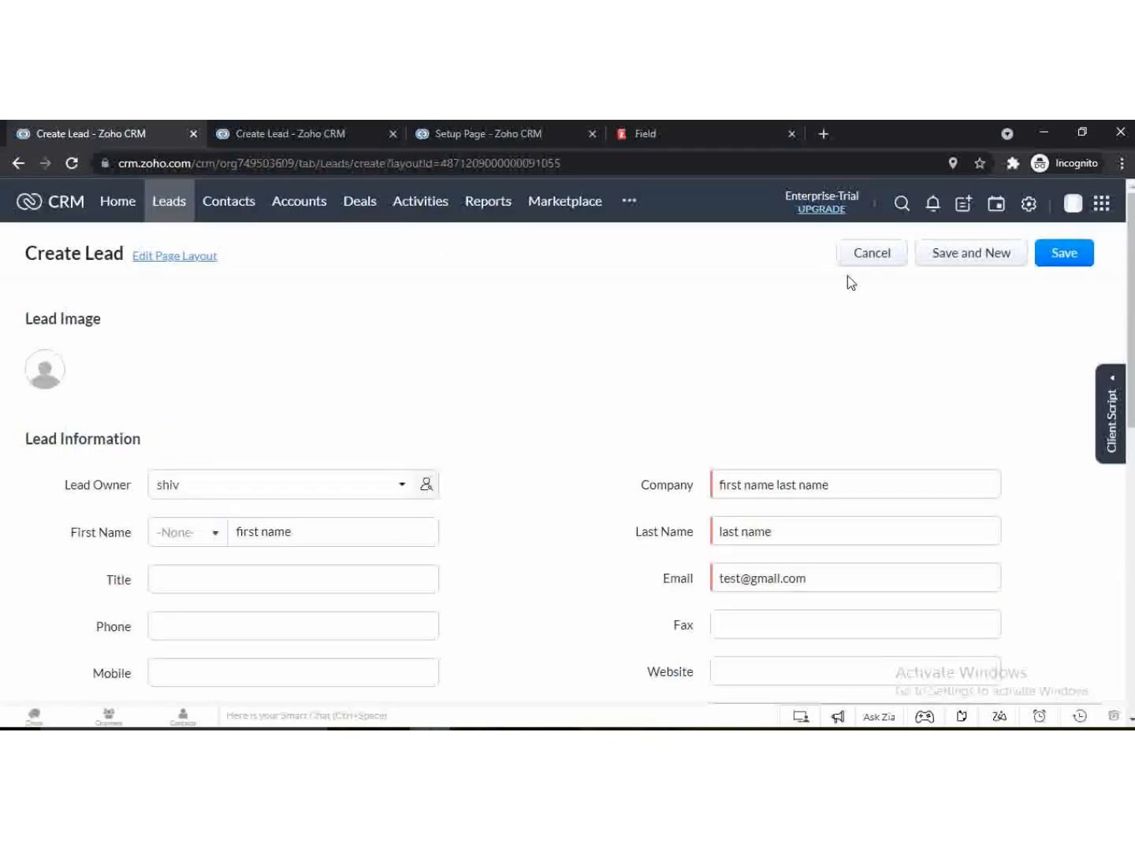
pyautogui.click(870, 253)
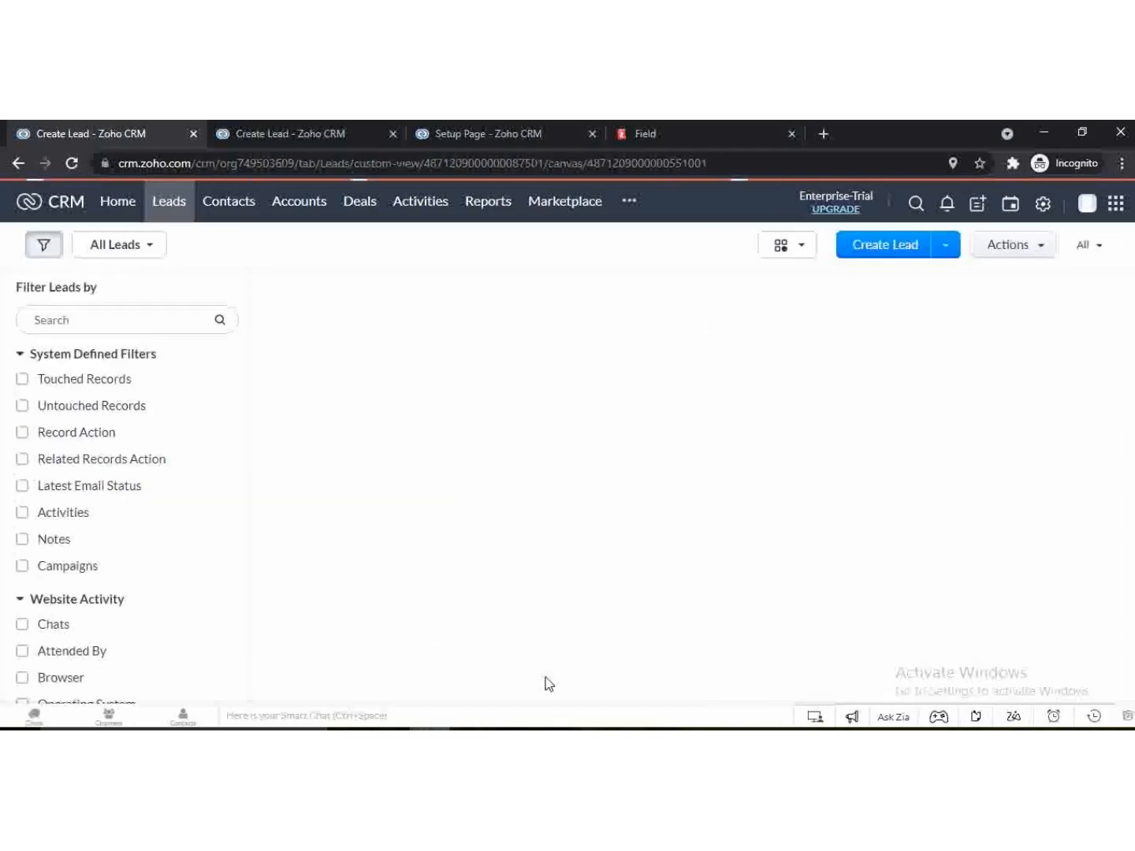
pyautogui.click(288, 133)
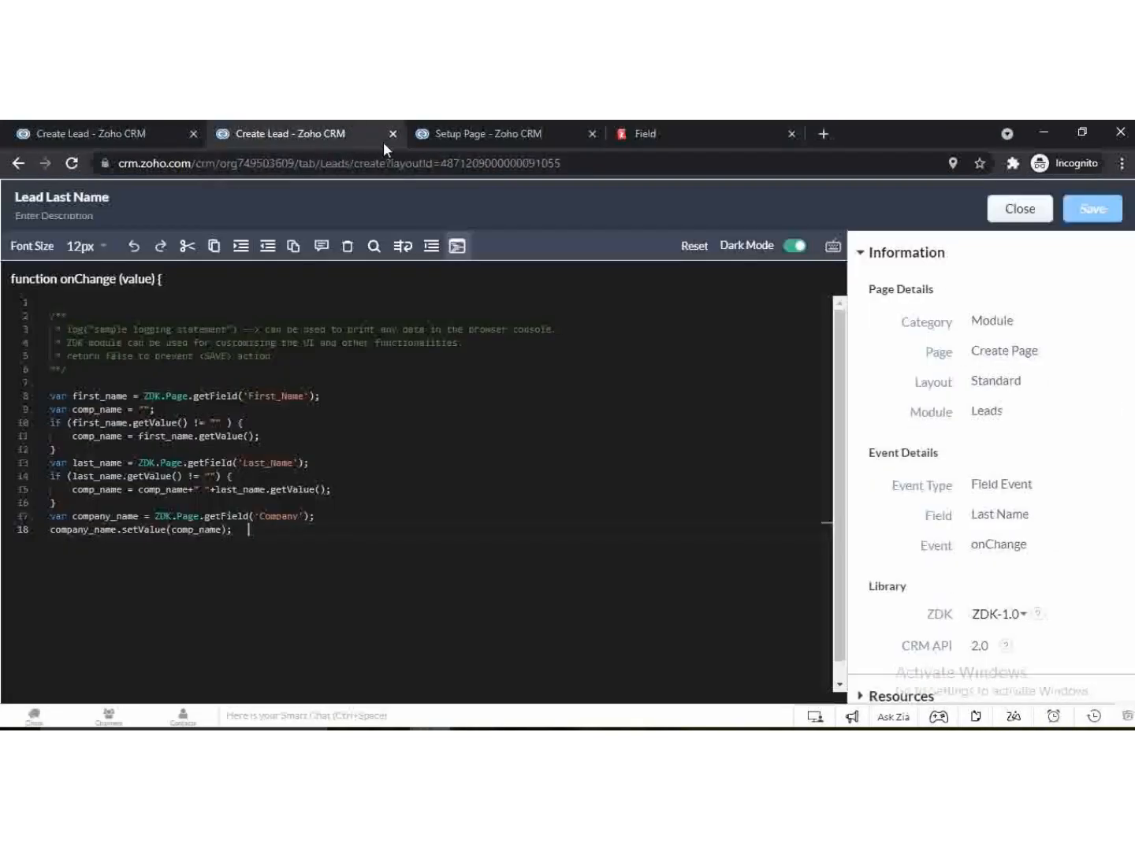